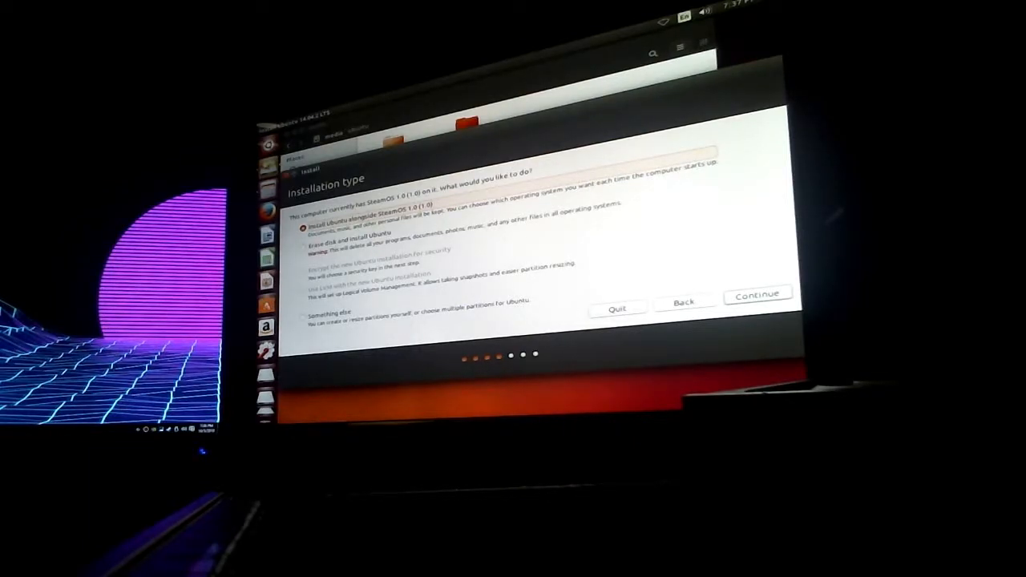
Choose 'Install Ubuntu alongside SteamOS 1.0 (1.0)' as the installation type and continue.
left_click(757, 294)
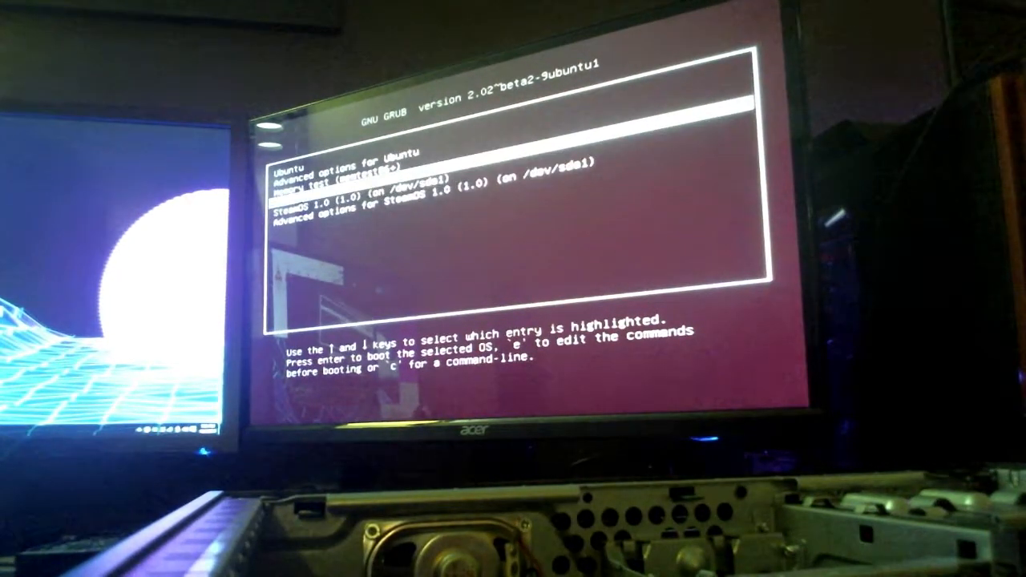
Move to the Ubuntu entry in the GRUB menu and boot it.
key("Down")
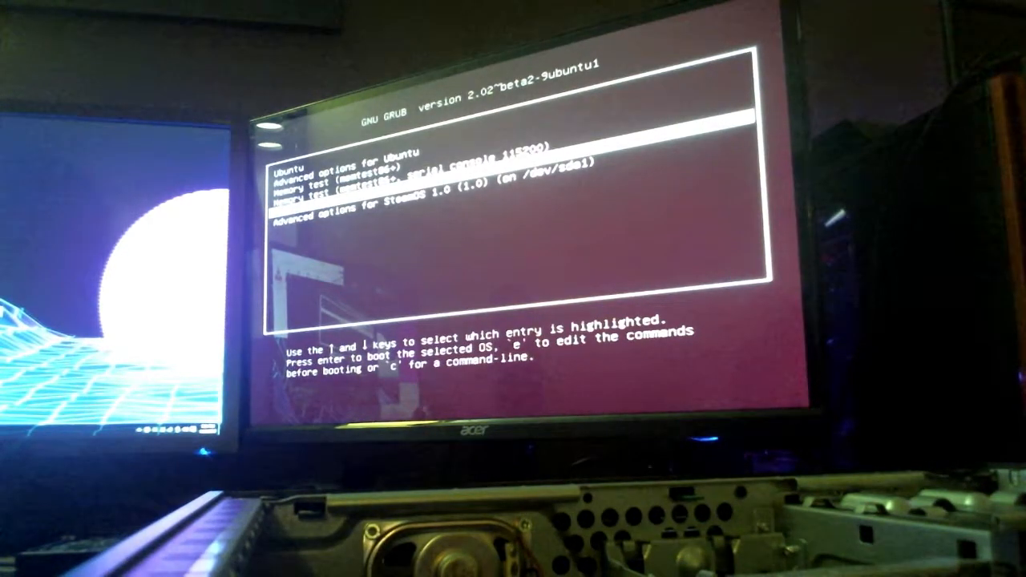
key("Return")
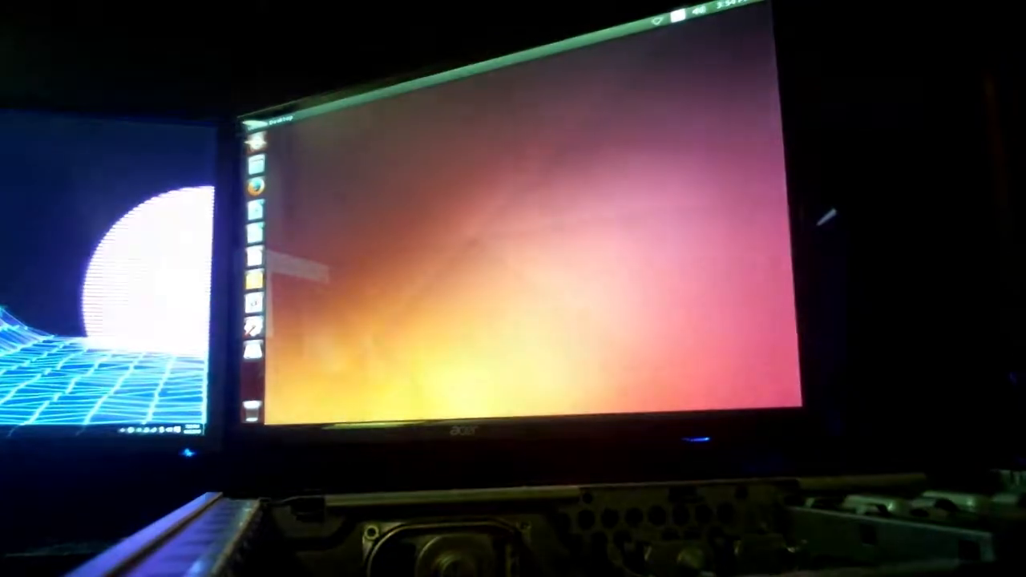
Bring up the Unity Dash to search the computer and online sources.
left_click(258, 145)
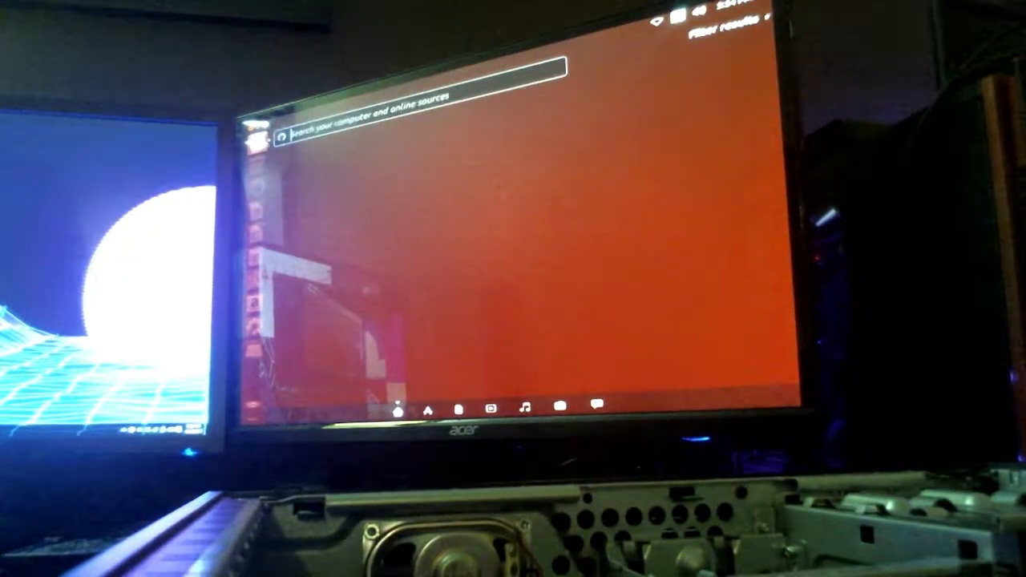